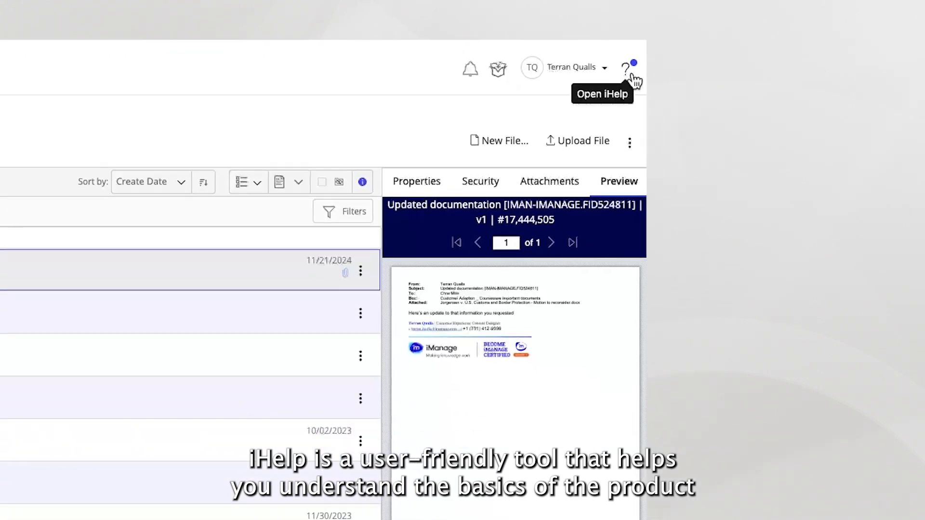
# - Open iHelp from the question-mark icon at the top right
pyautogui.click(626, 67)
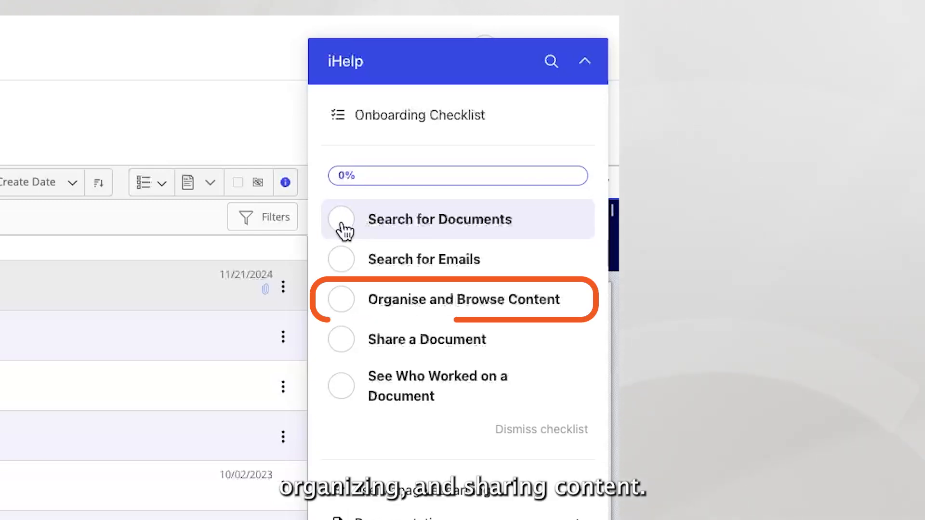
# - Mark Search for Documents done on the onboarding checklist, reaching 20% progress
pyautogui.click(341, 219)
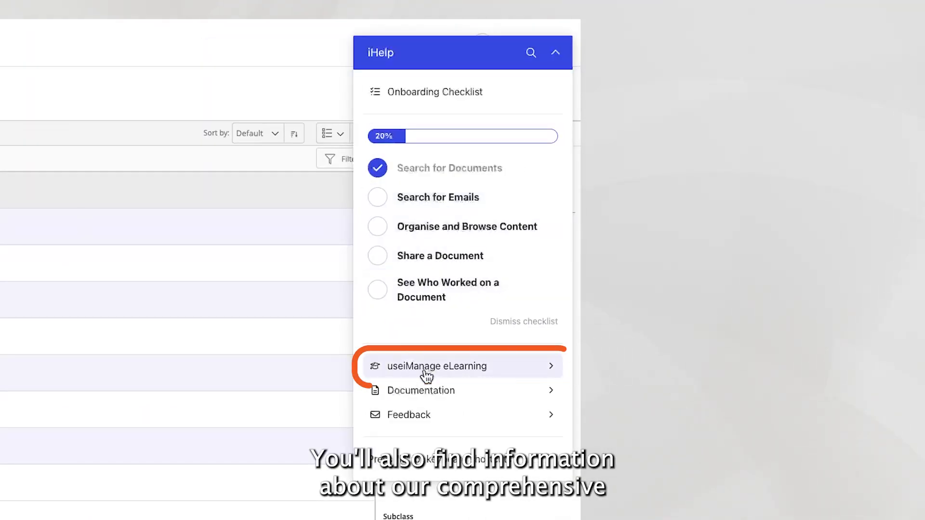
# - Visit useiManage eLearning, then the Documentation page with its article search box
pyautogui.click(436, 366)
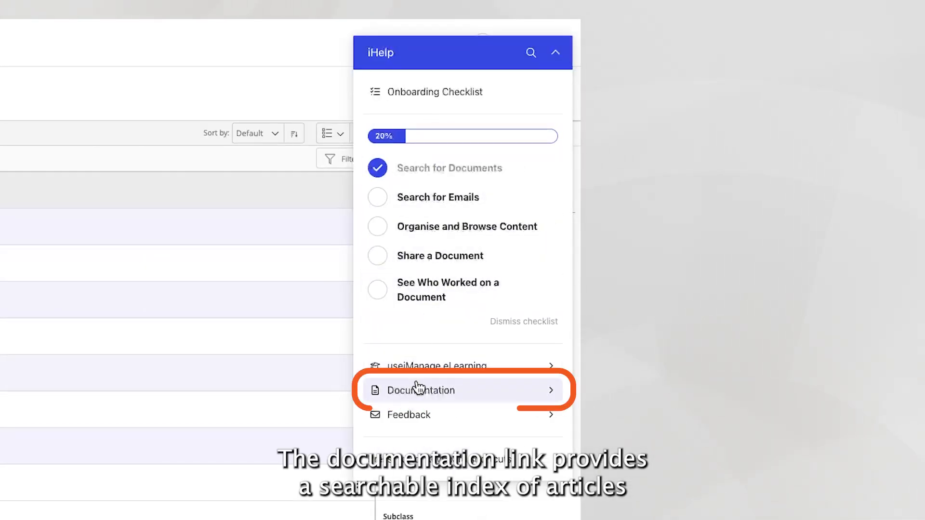
pyautogui.click(420, 390)
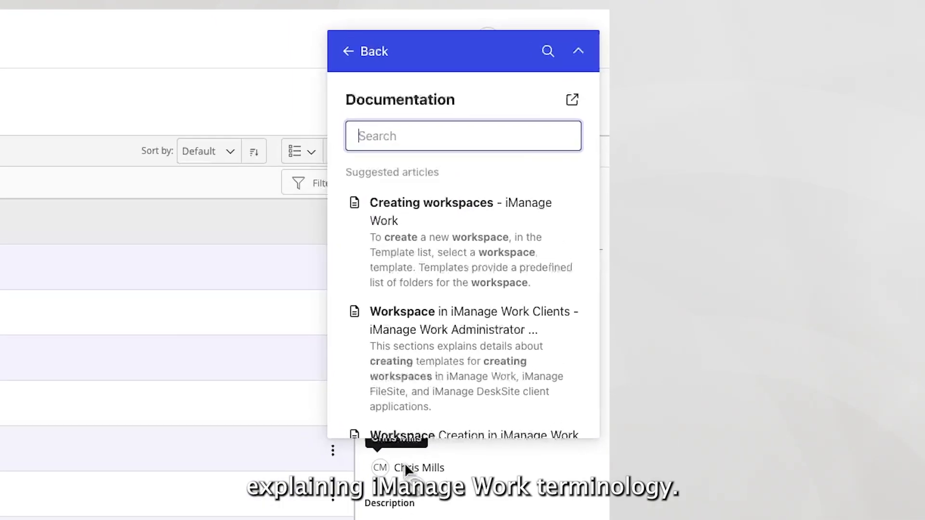